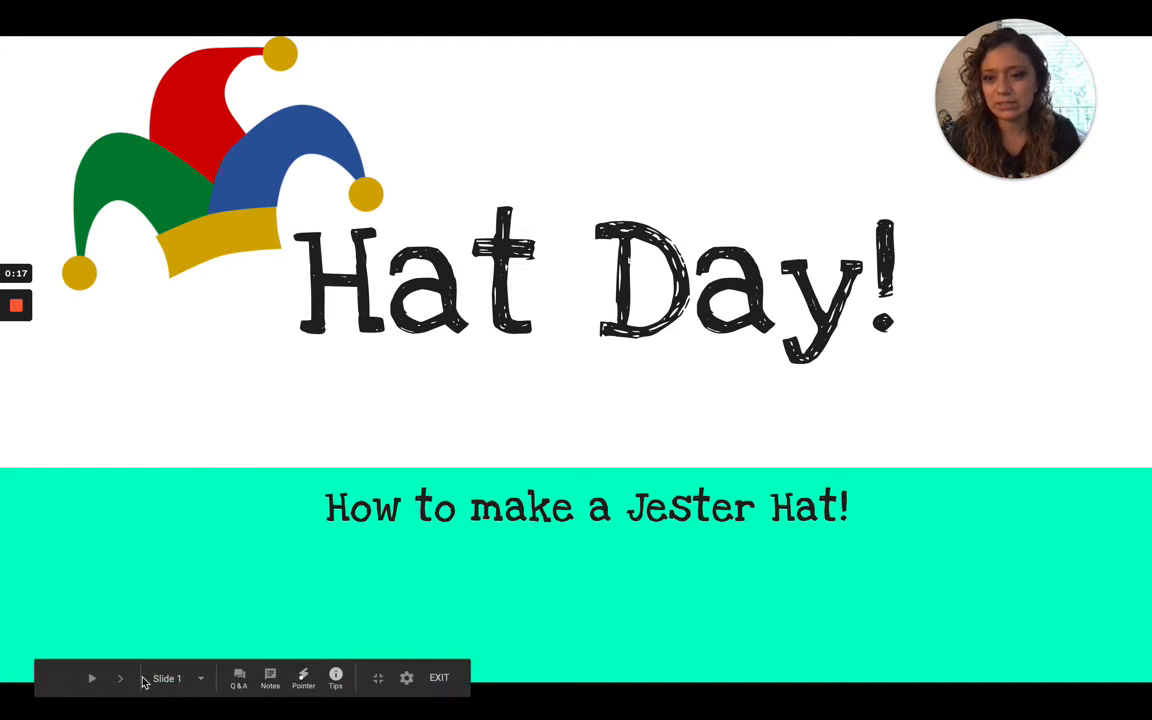
- Advance the slideshow past the Hat Day! title and Materials slides to Step 1
click(119, 678)
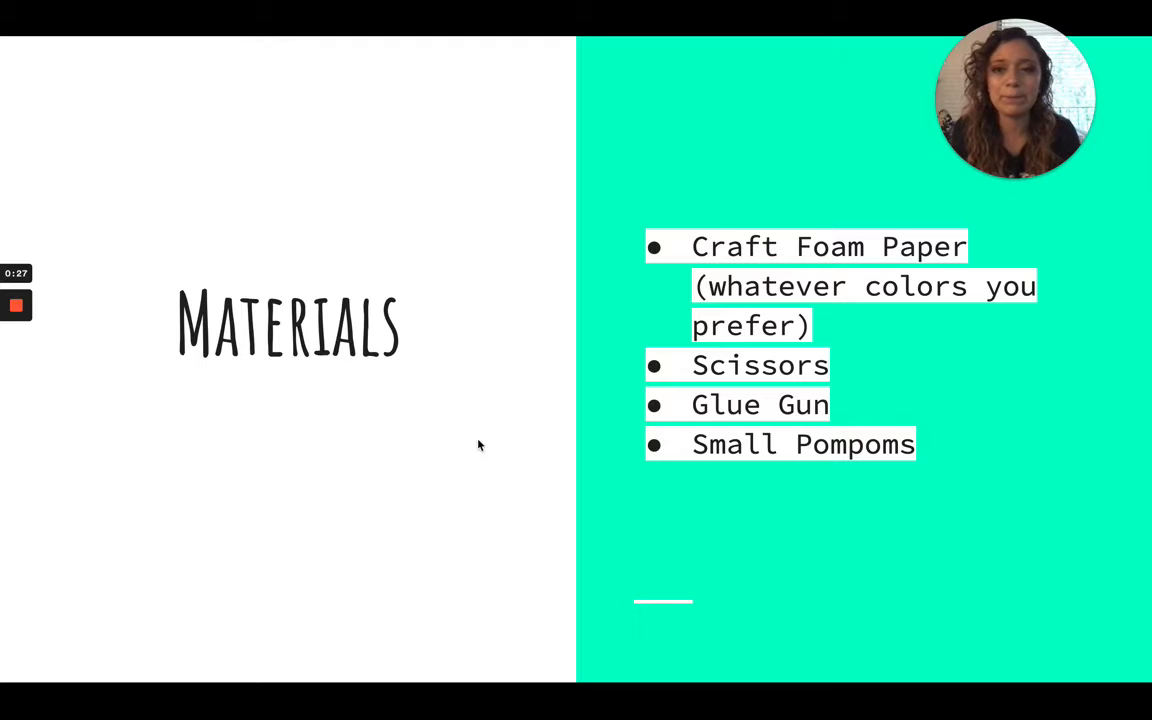
click(120, 678)
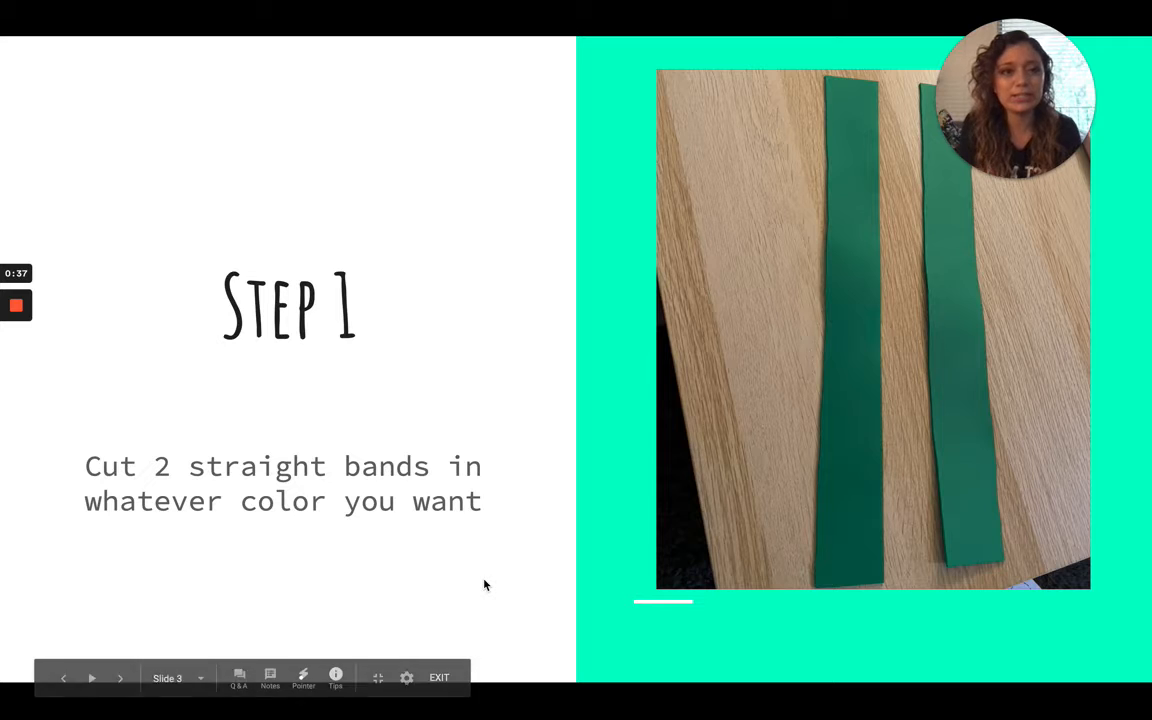
mouse_move(126, 670)
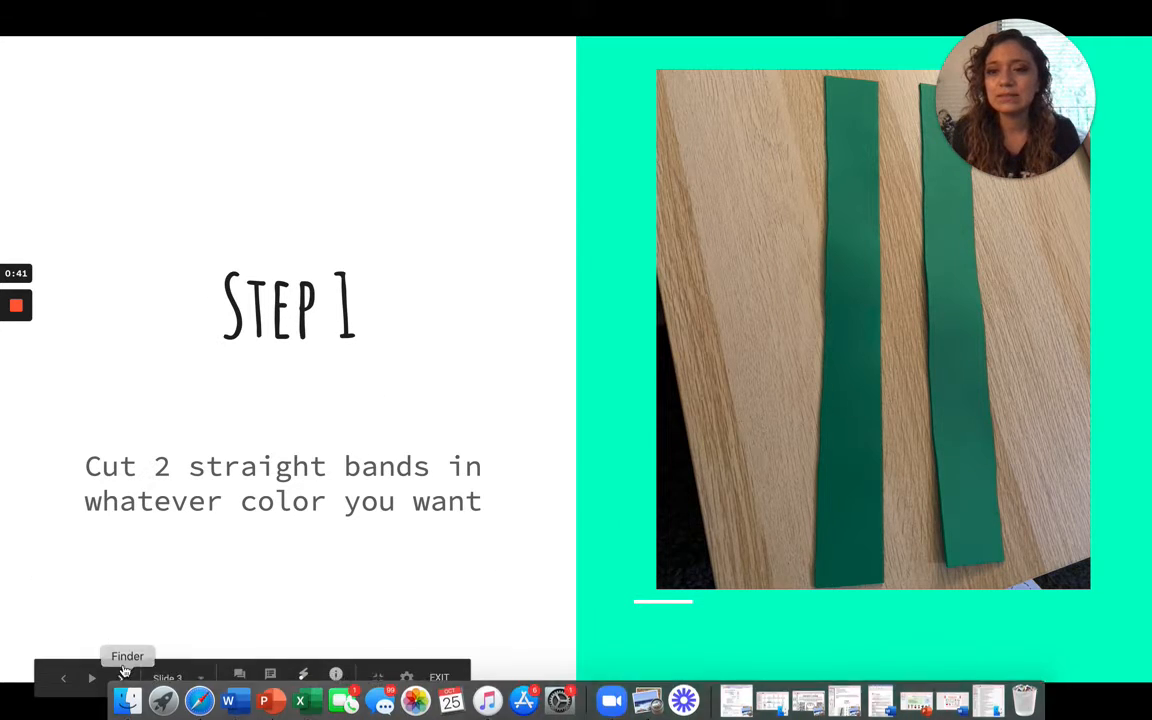
- Advance from the Step 1 foam-bands slide through the Step 2 ring-gluing slide
click(120, 678)
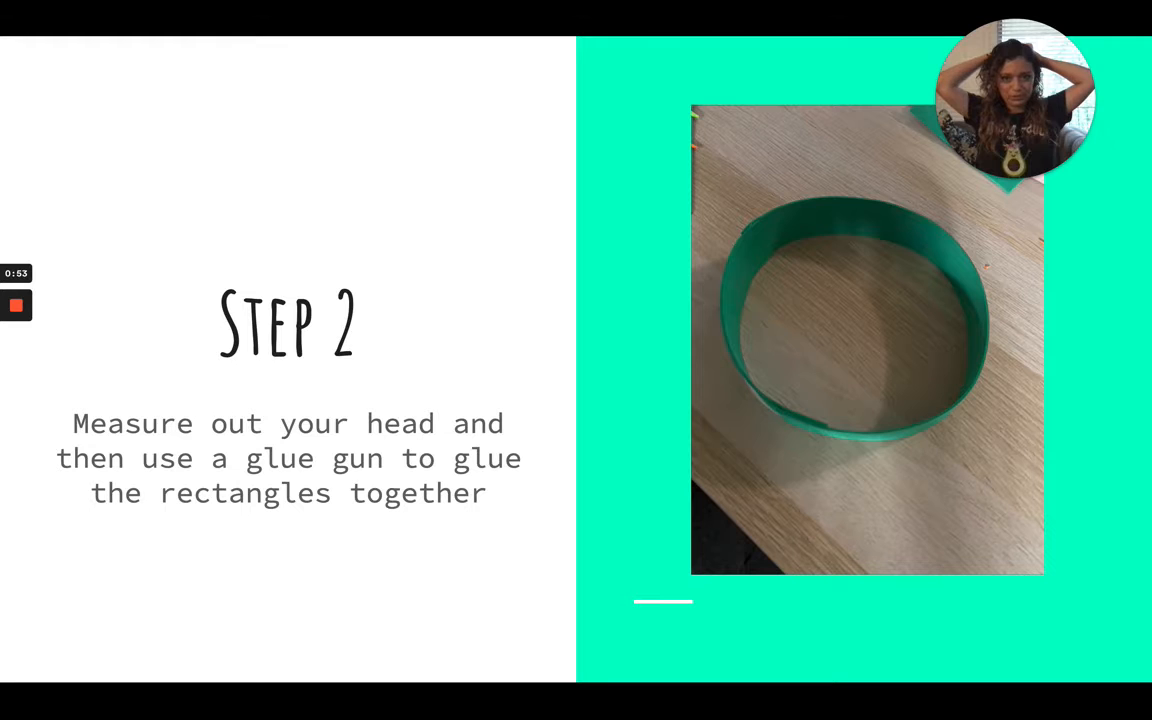
mouse_move(100, 639)
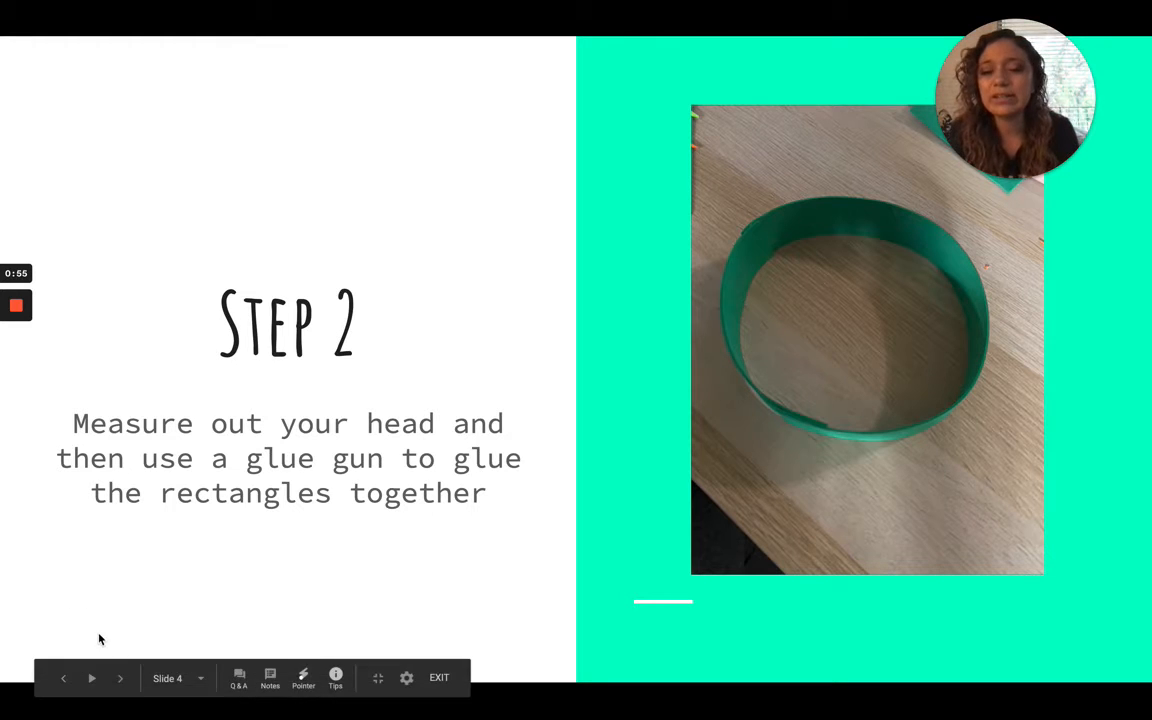
click(119, 678)
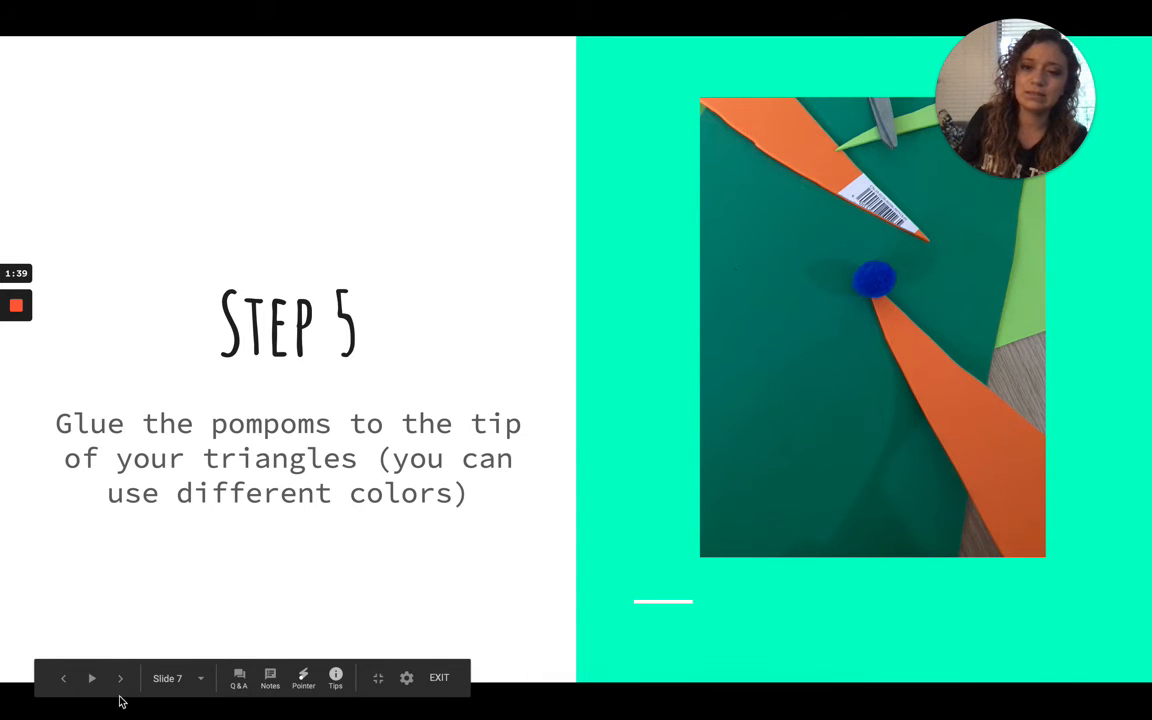
- Advance past the Step 5 pompom-gluing slide toward 'Enjoy your hat!'
click(119, 678)
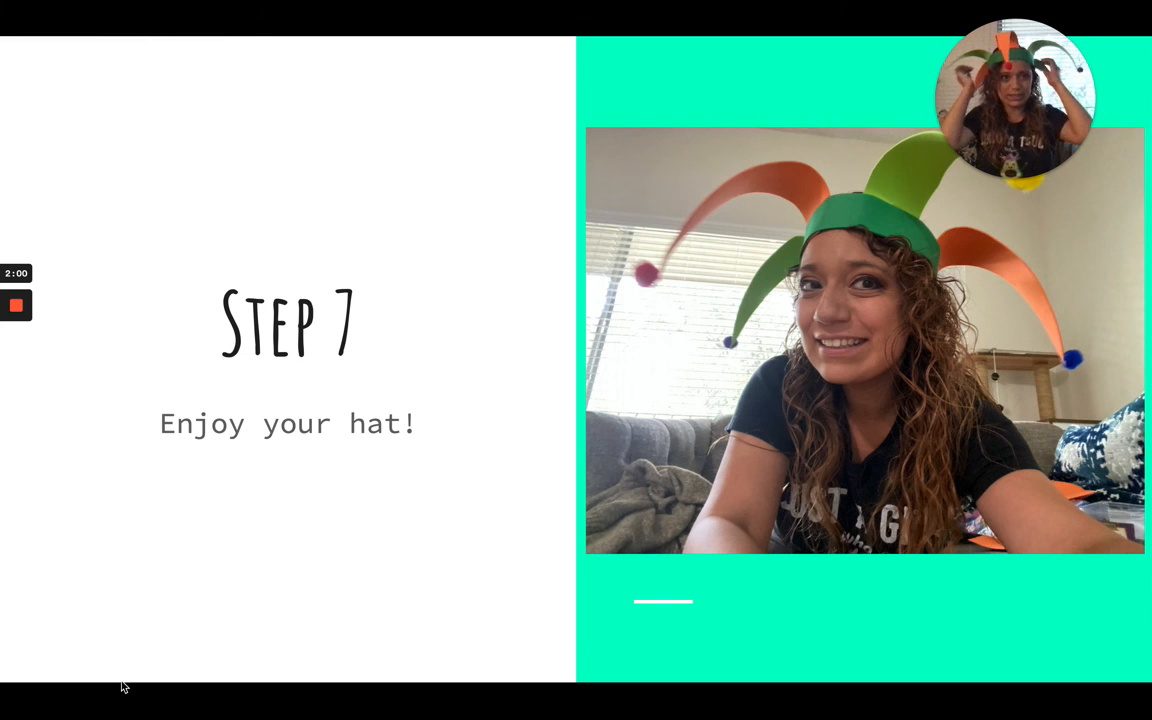
mouse_move(125, 687)
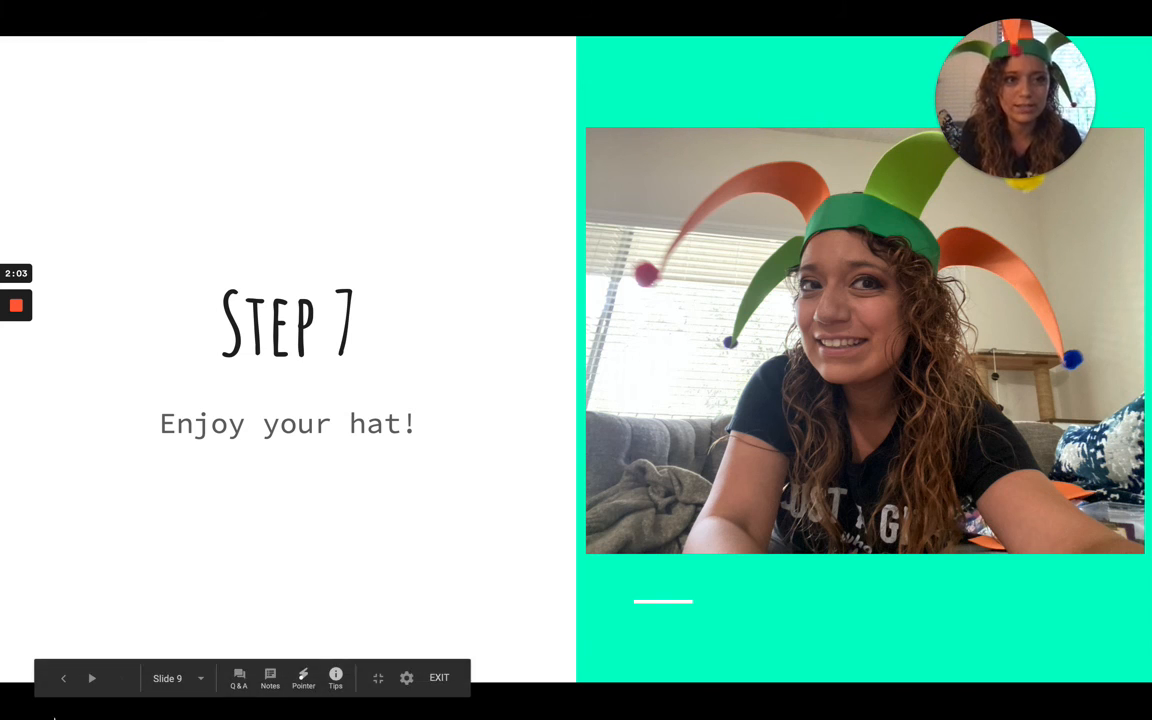